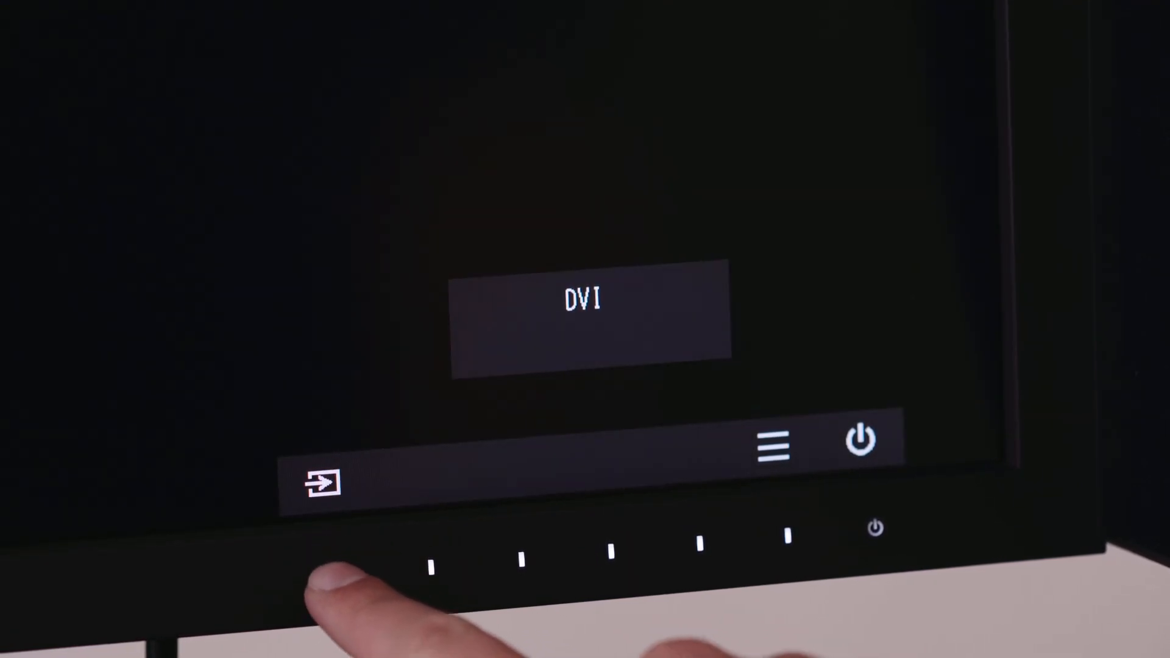
Step: Cycle the EIZO monitor input from DVI to DisplayPort with the leftmost front button
left_click(328, 479)
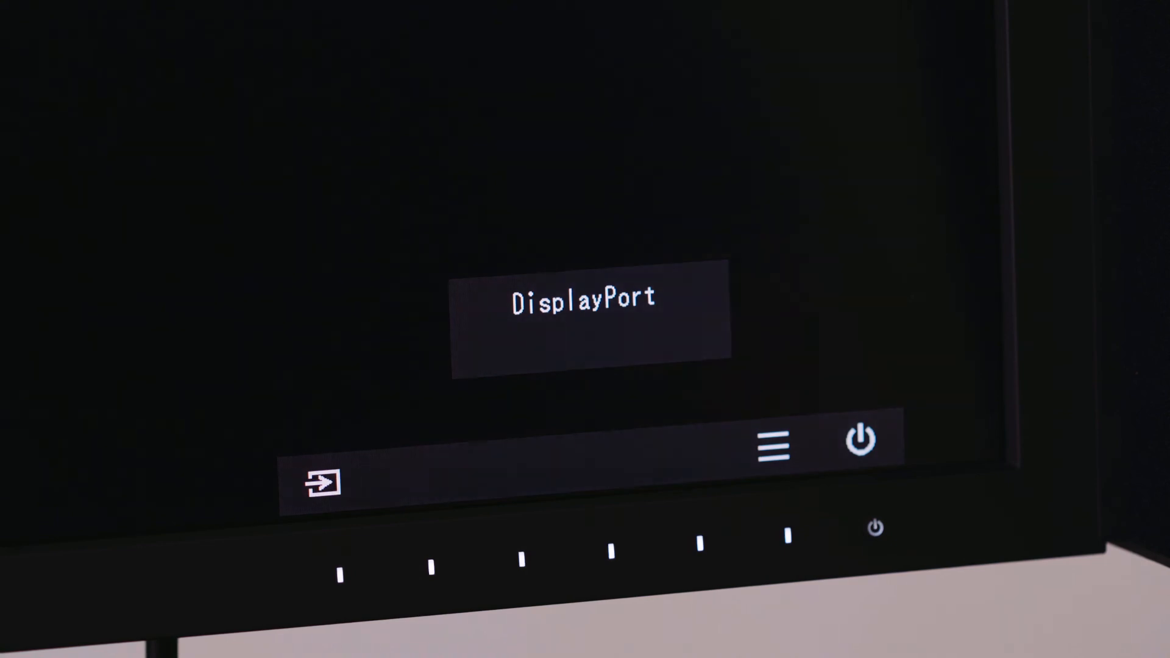